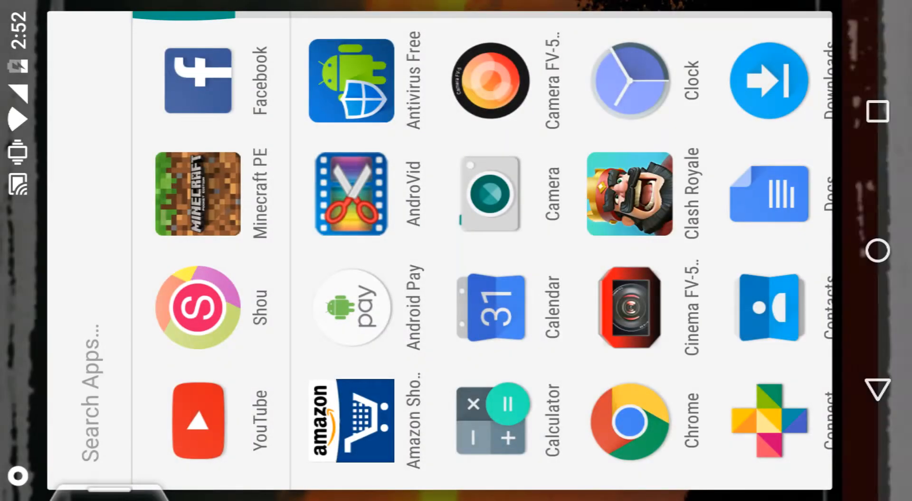
# Step: Launch YouTube from the app drawer to reach its signed-in accounts list
pyautogui.click(197, 424)
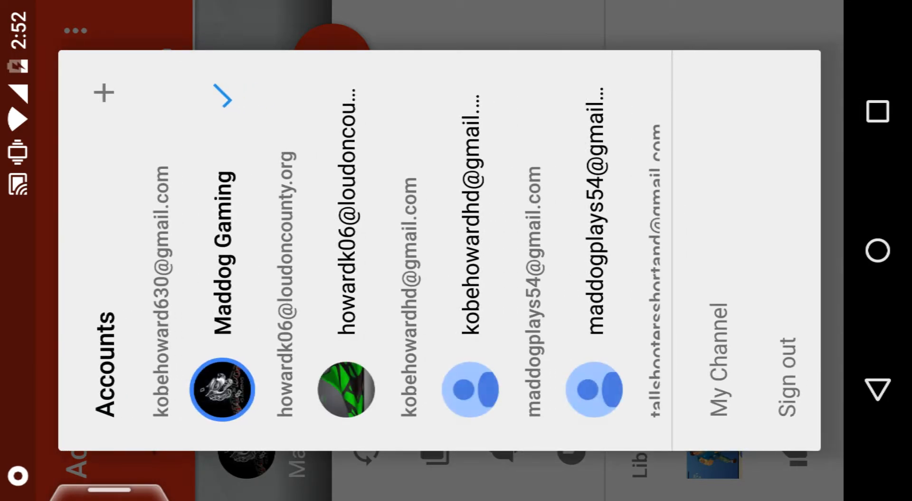
# Step: Reach the channel's uploaded videos list showing BO3 Gameplay and two other uploads
pyautogui.hscroll(-3)
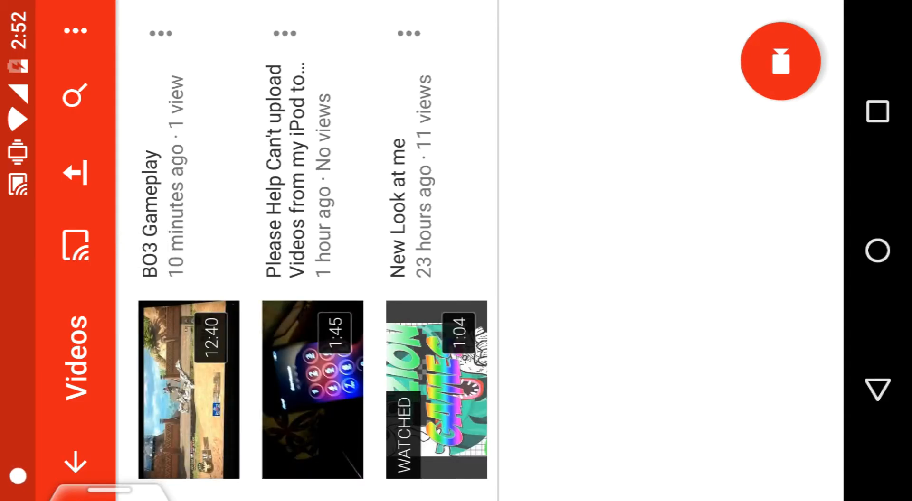
# Step: Return to the Android home screen with the YT Gaming and Twitch shortcuts
pyautogui.click(186, 393)
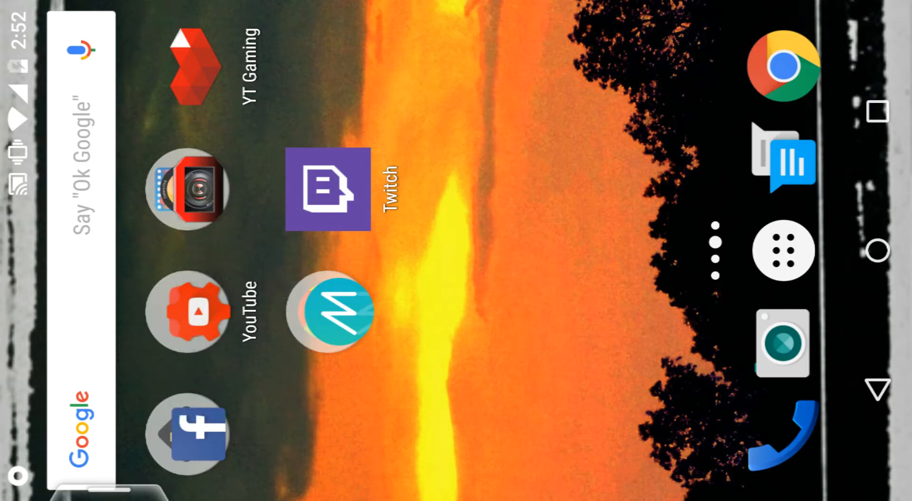
# Step: Return to YouTube's uploaded videos list, where BO3 Gameplay now has 2 views
pyautogui.scroll(-3)
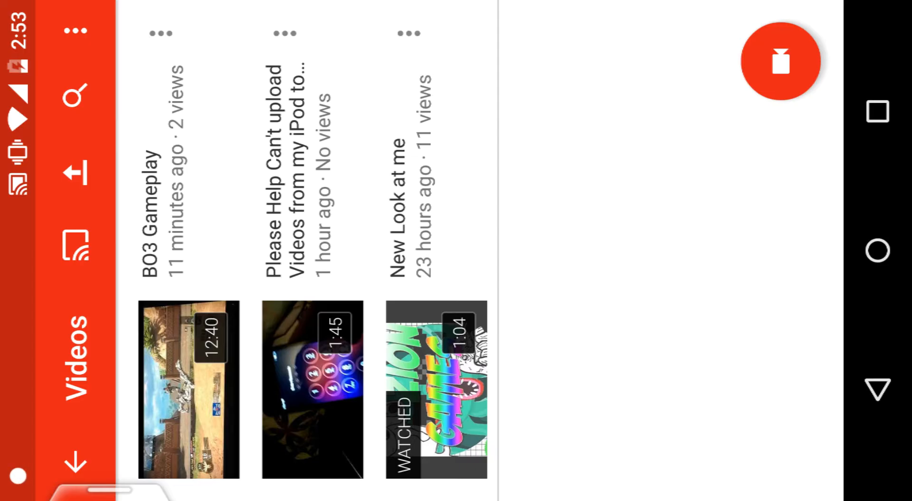
# Step: Show the Accounts panel, scrolled to accounts including TheNext GenGamer
pyautogui.click(436, 393)
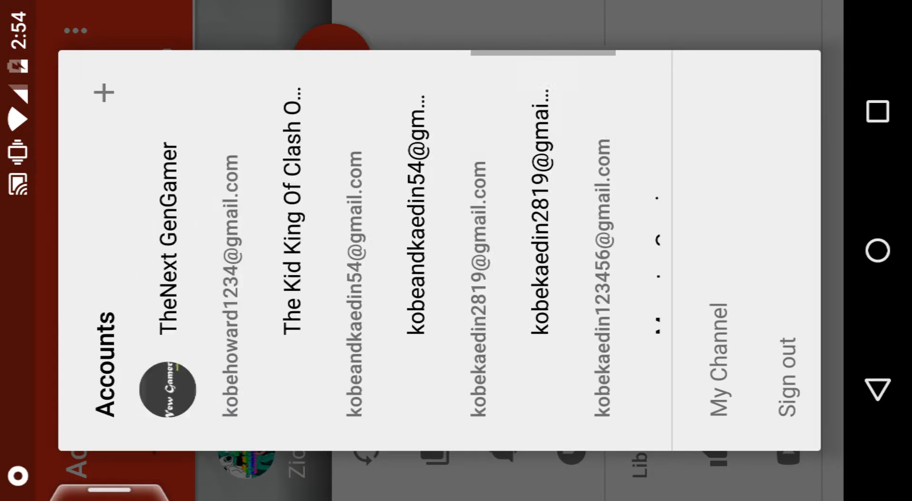
# Step: Switch to the Zion Games account and begin a search for 'toxic vs gaming'
pyautogui.hscroll(-3)
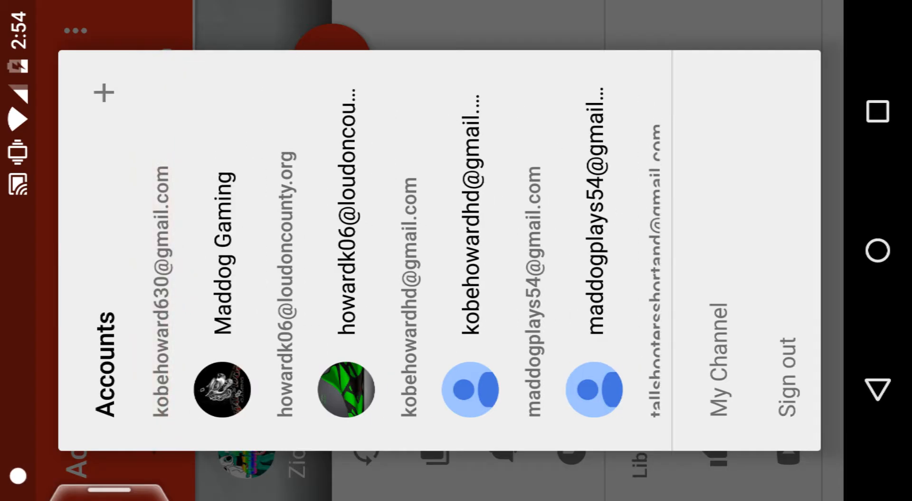
pyautogui.hscroll(3)
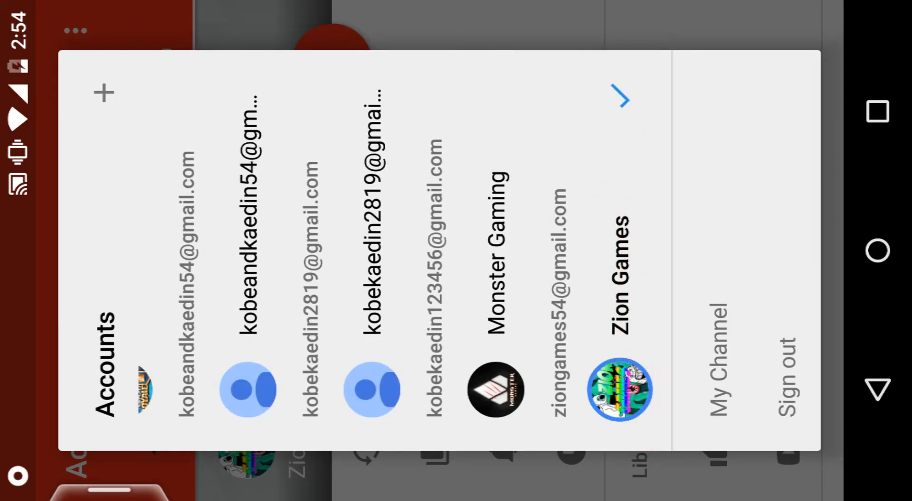
pyautogui.click(616, 389)
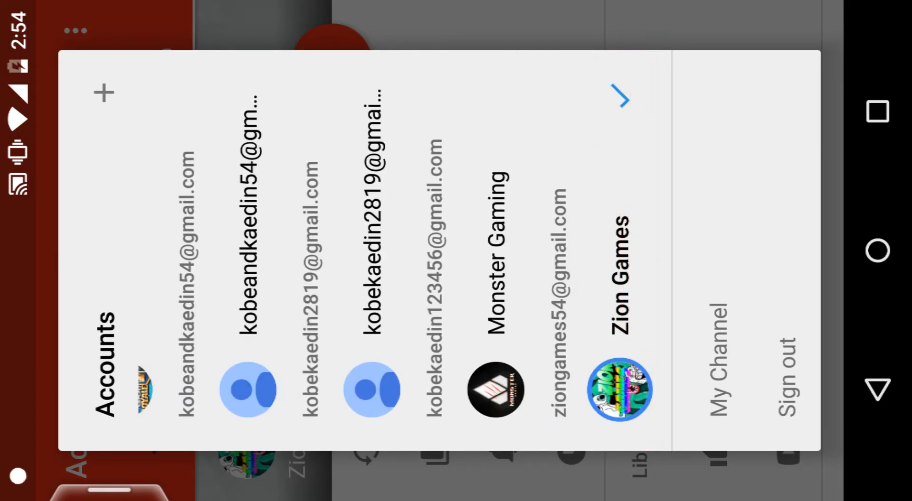
pyautogui.click(621, 387)
pyautogui.write('toxic vs gaming')
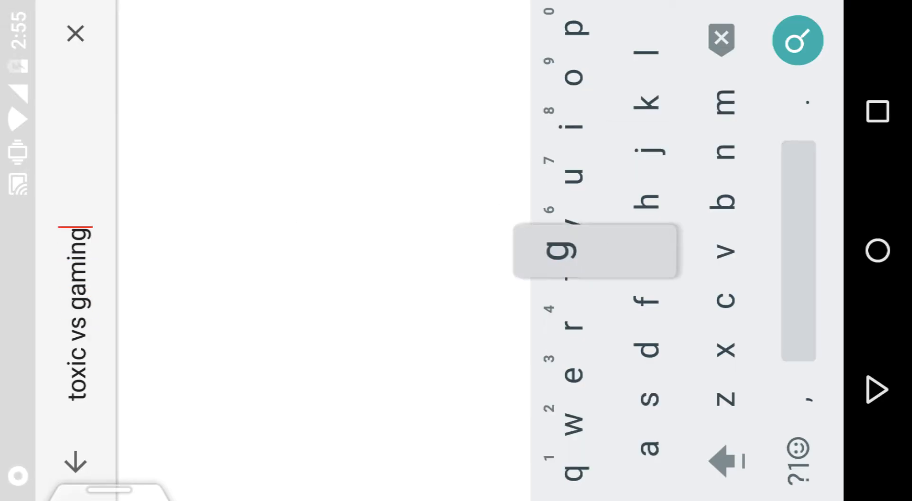
# Step: Add 'minecraft' to the query and run the search for the factions gameplay #1 video
pyautogui.click(562, 250)
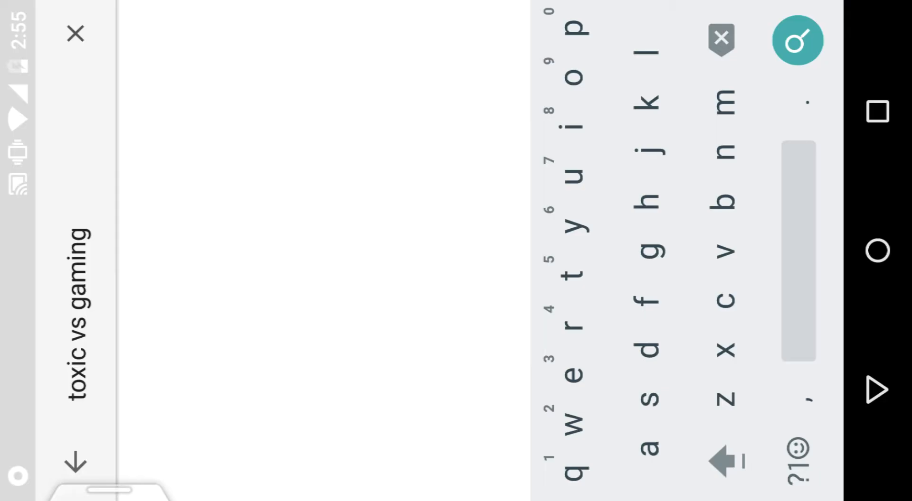
pyautogui.write('mine')
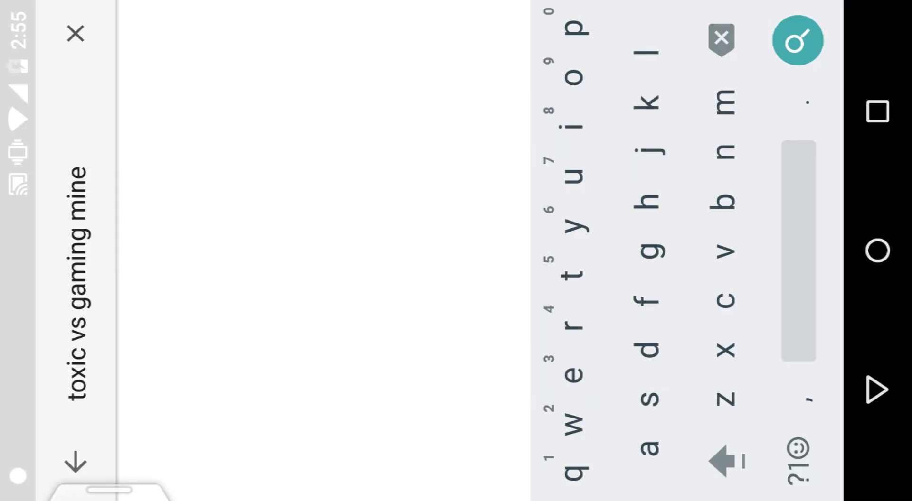
pyautogui.write('craft')
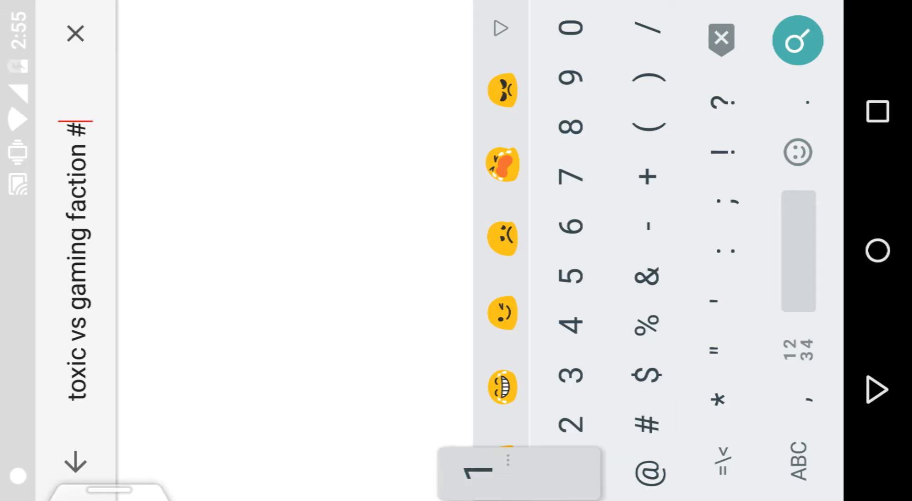
pyautogui.press('Enter')
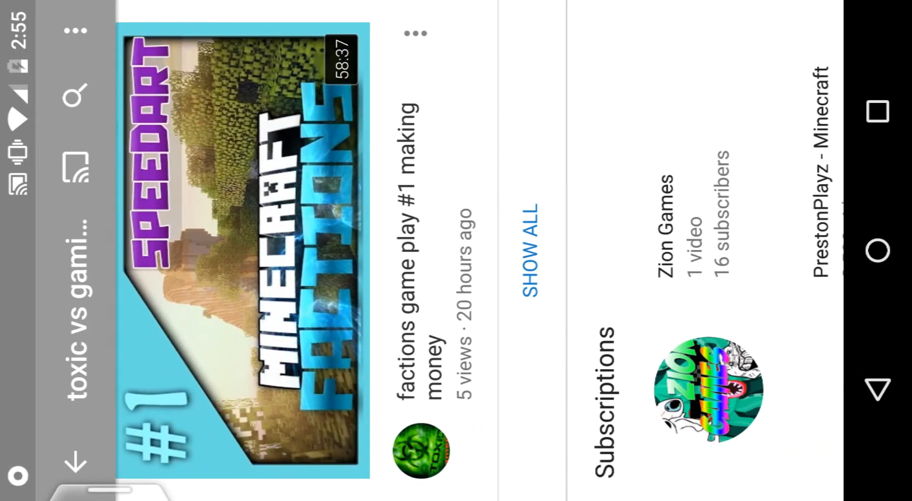
# Step: Open the Zion Games account menu listing History, My videos and Watch Later
pyautogui.hscroll(-3)
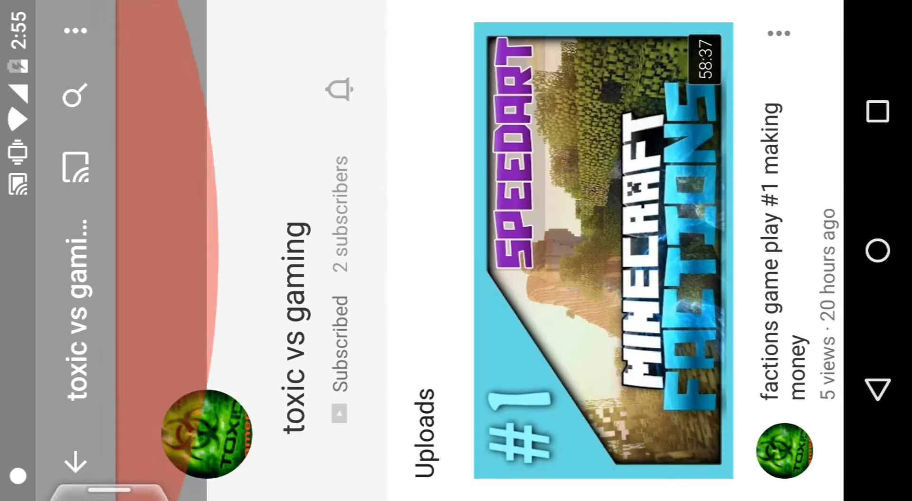
pyautogui.hscroll(-3)
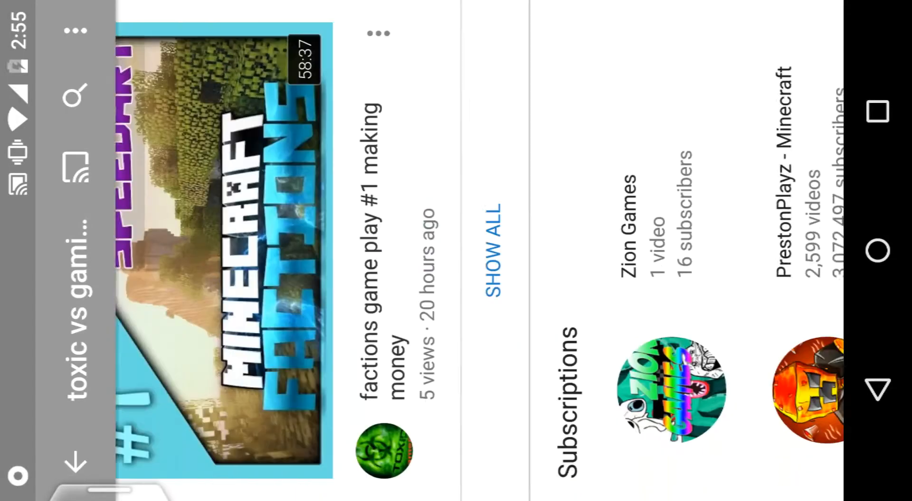
pyautogui.click(383, 450)
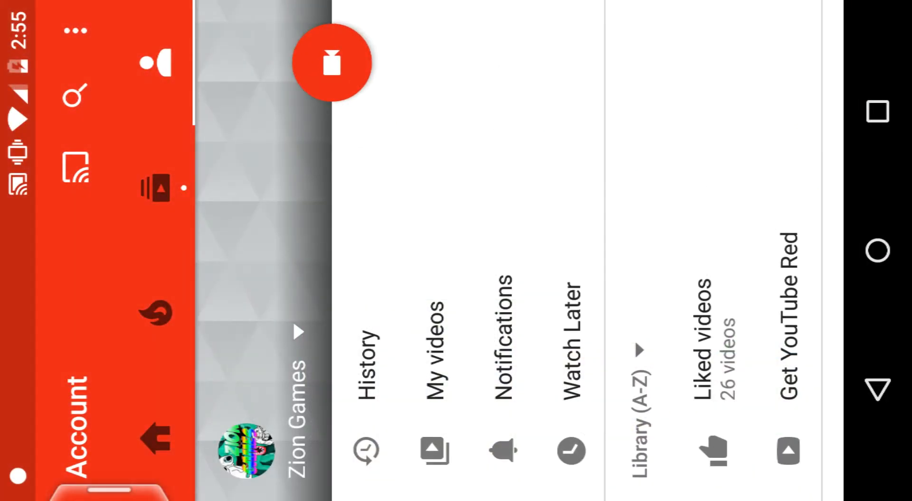
# Step: Search YouTube for 'zion games' to list matching channels and videos
pyautogui.click(76, 96)
pyautogui.write('zion ga')
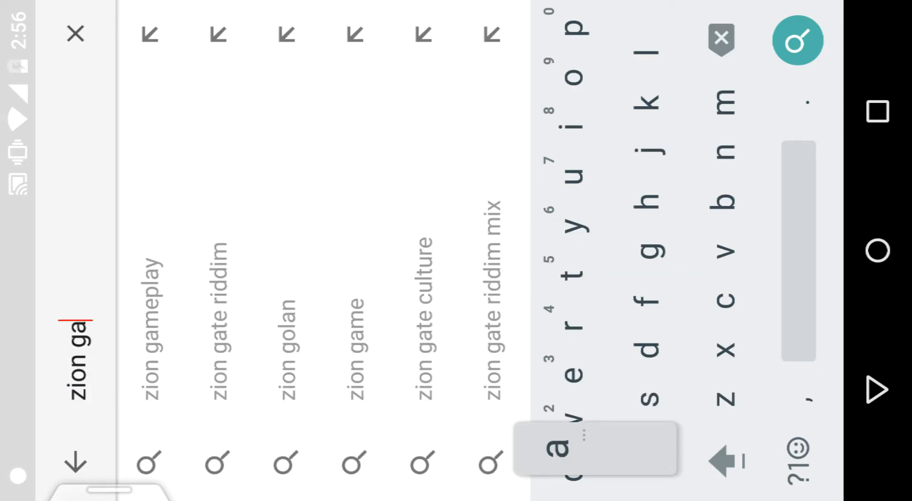
pyautogui.write('mes')
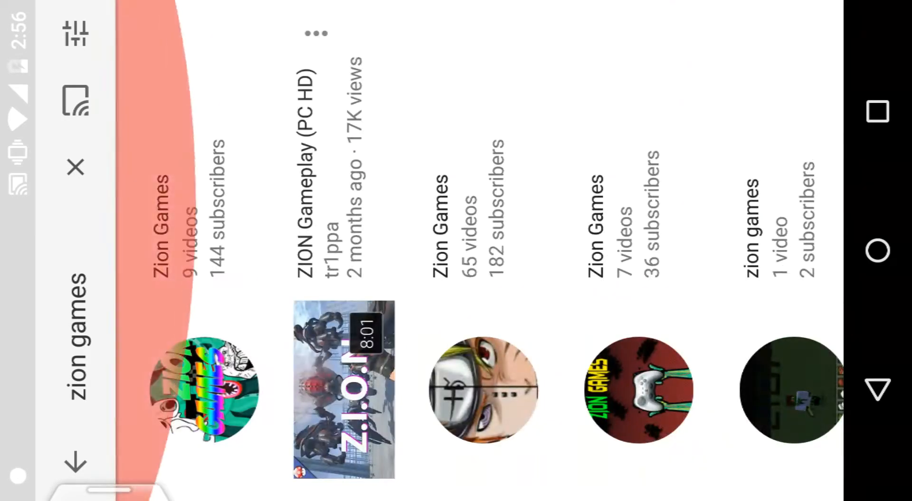
# Step: Open the rainbow-logo Zion Games channel and view uploads like BO3 Gameplay
pyautogui.hscroll(-3)
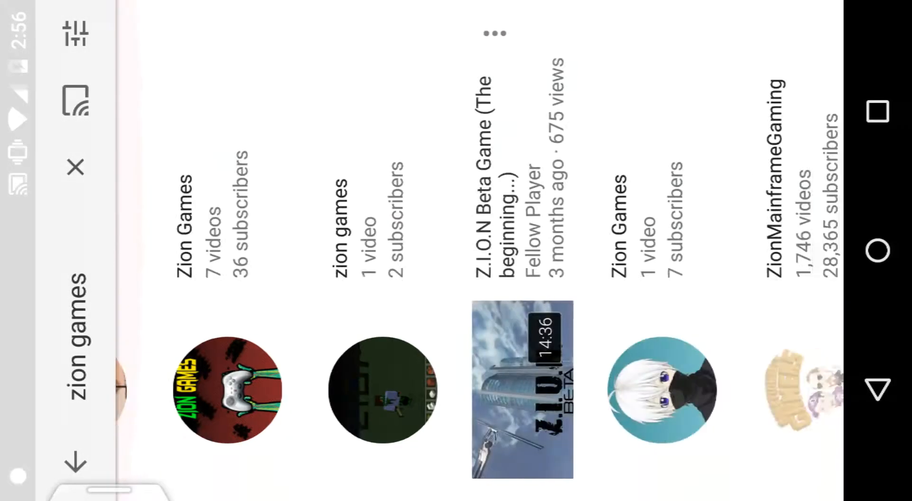
pyautogui.hscroll(-3)
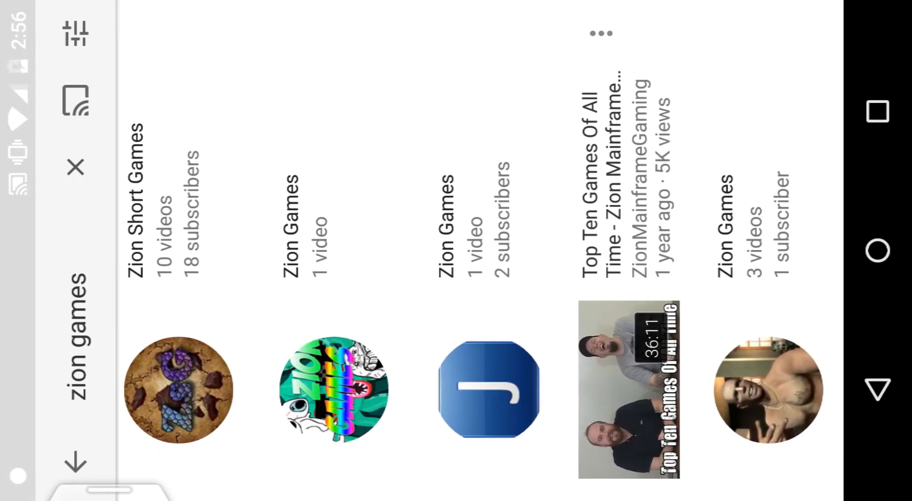
pyautogui.click(328, 399)
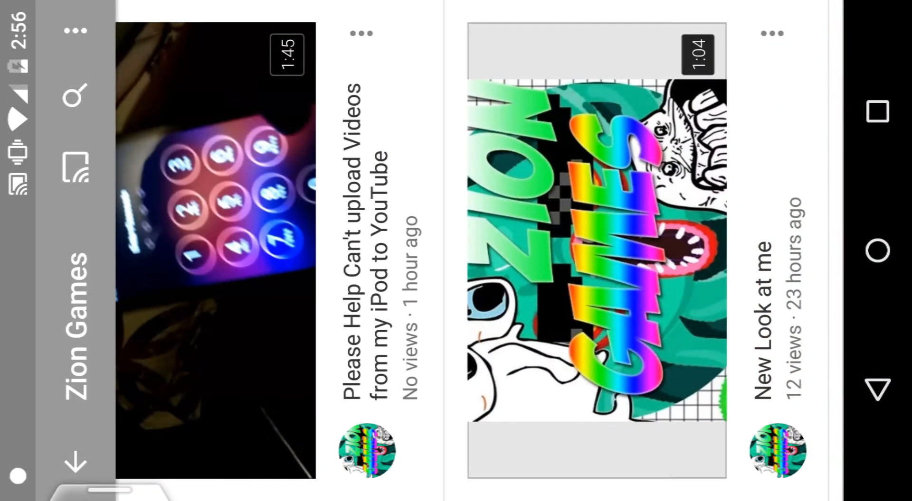
pyautogui.hscroll(3)
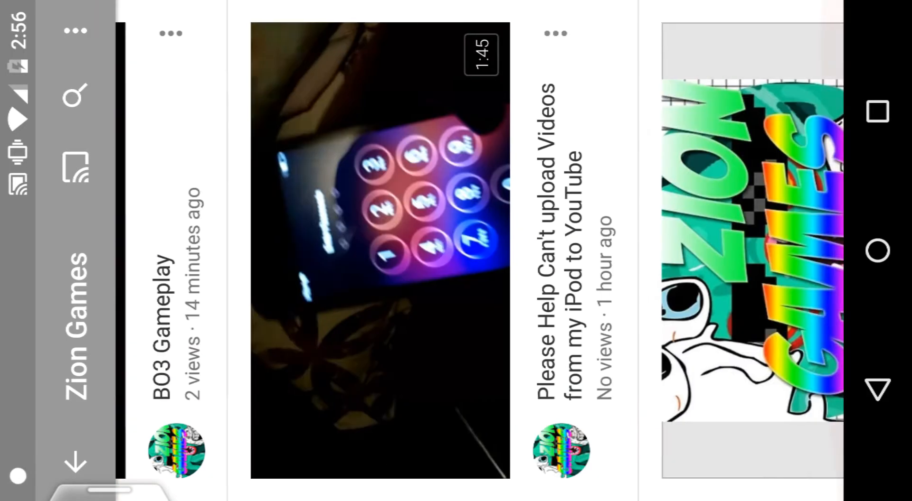